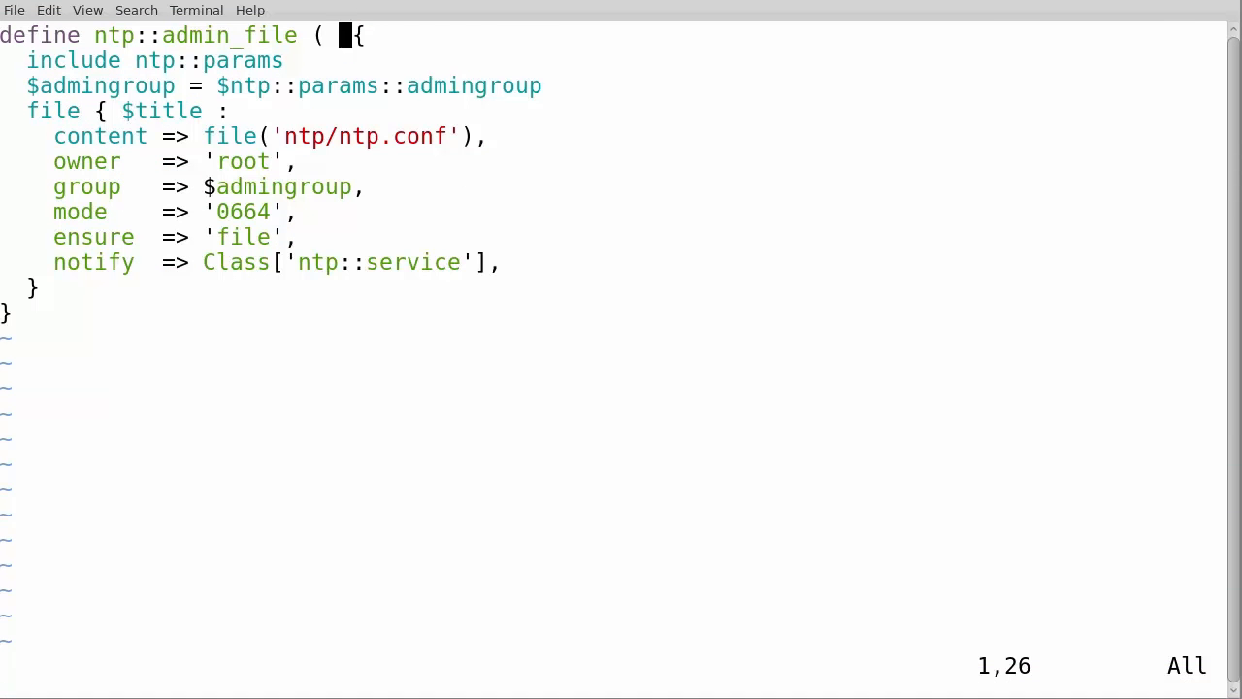
text($nt)
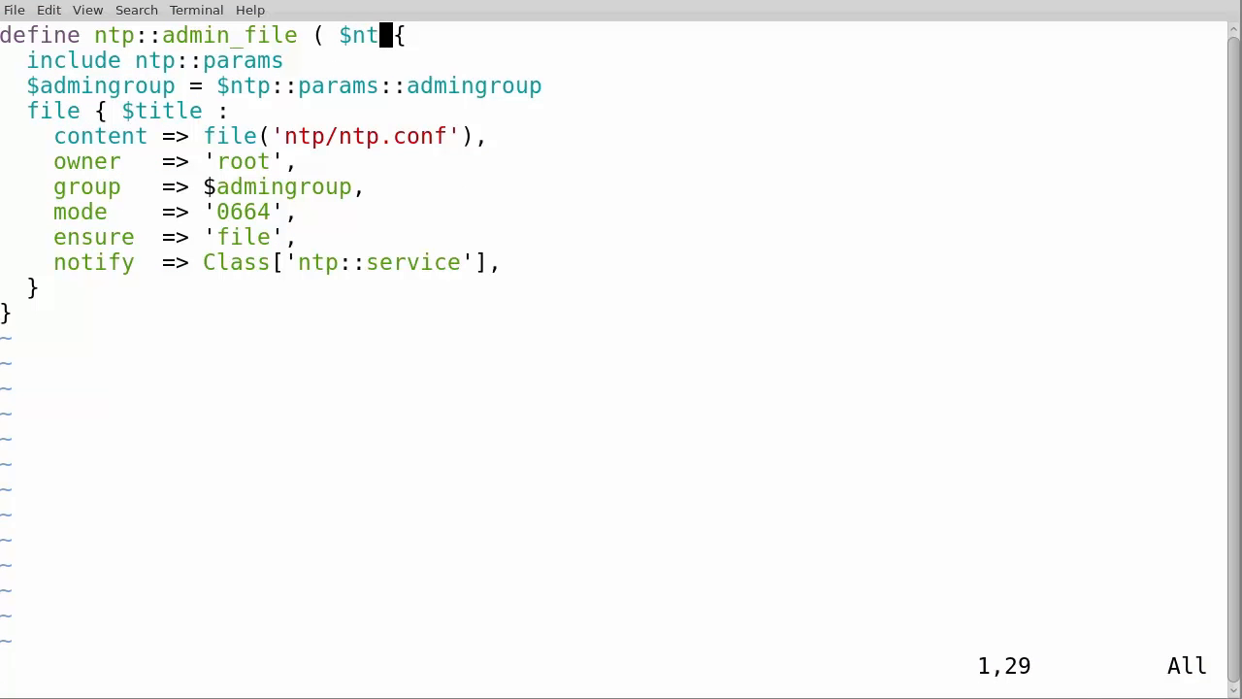
text(_locat)
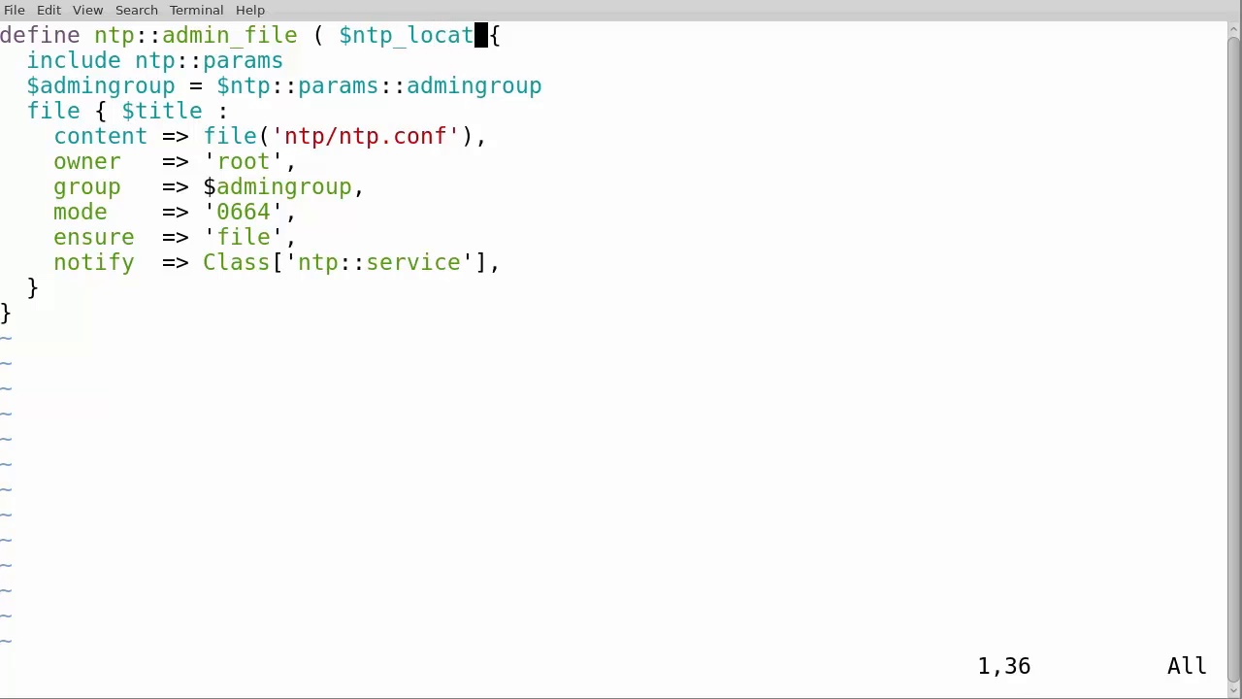
text(ion = 'london' ))
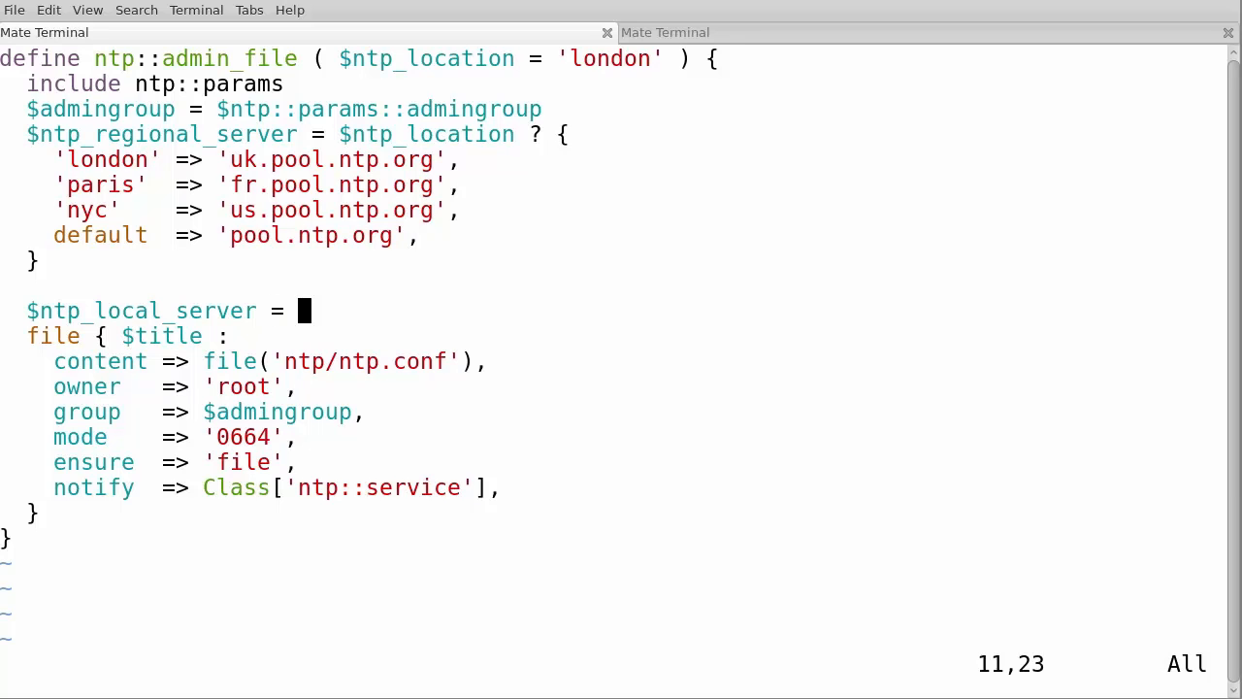
text('192.1)
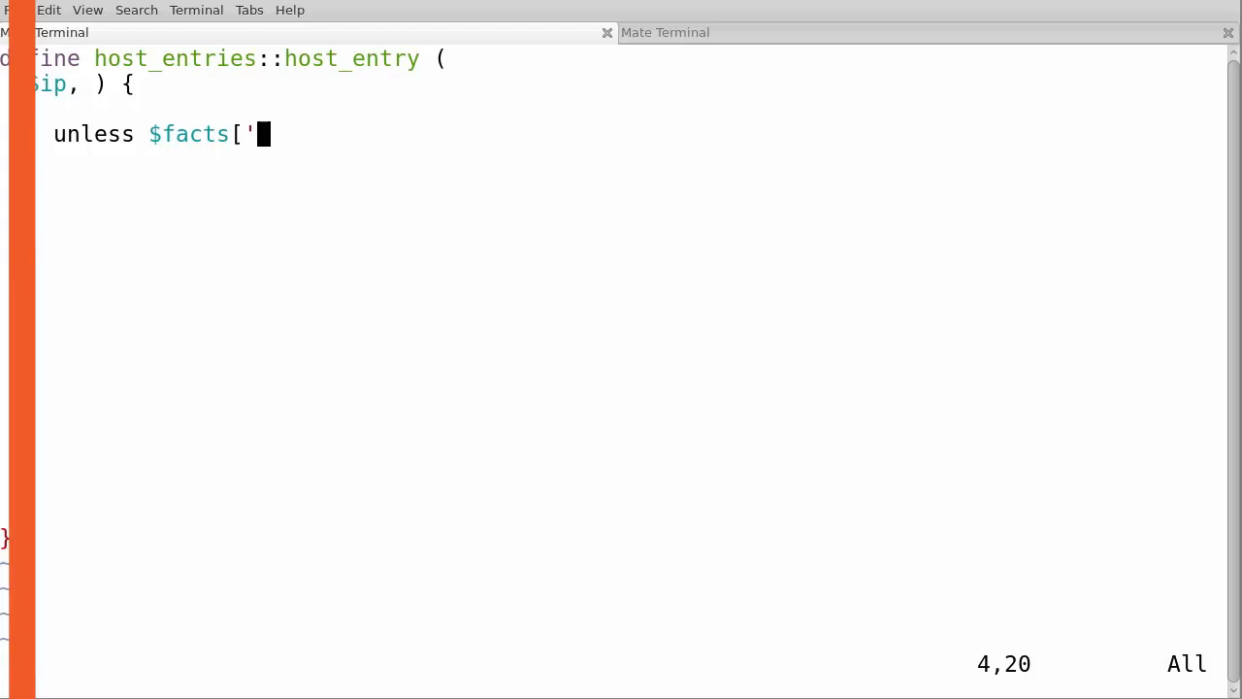
text(n)
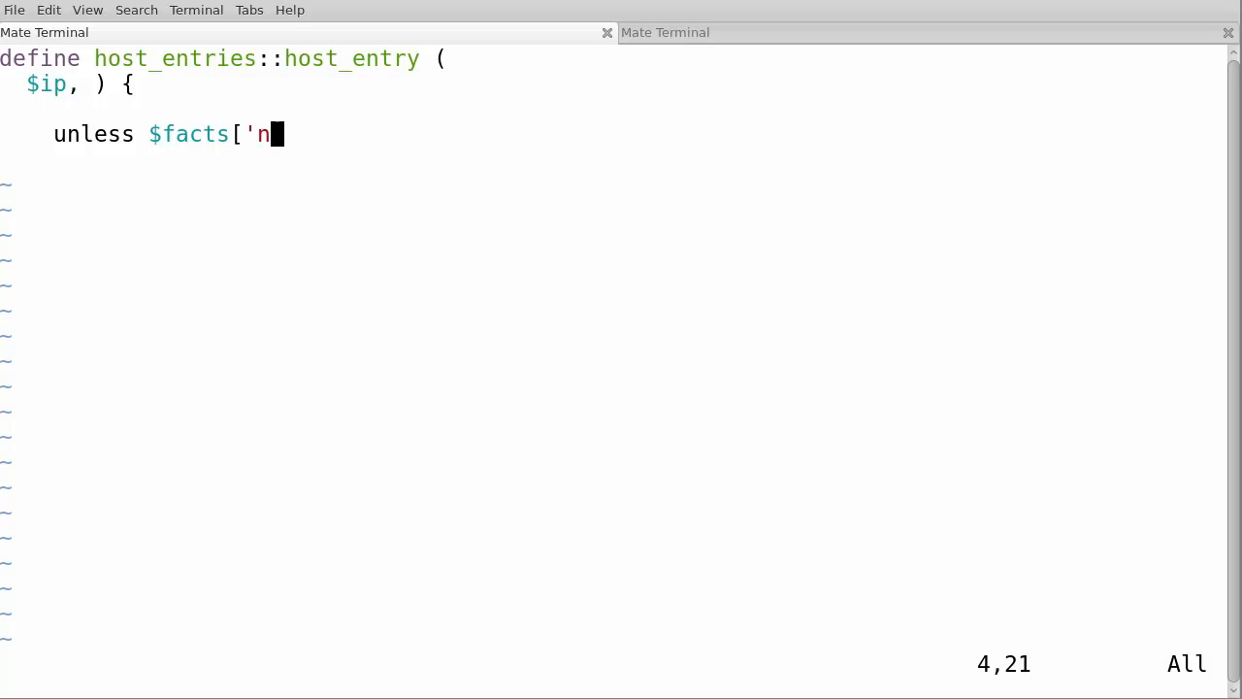
text(etworking)
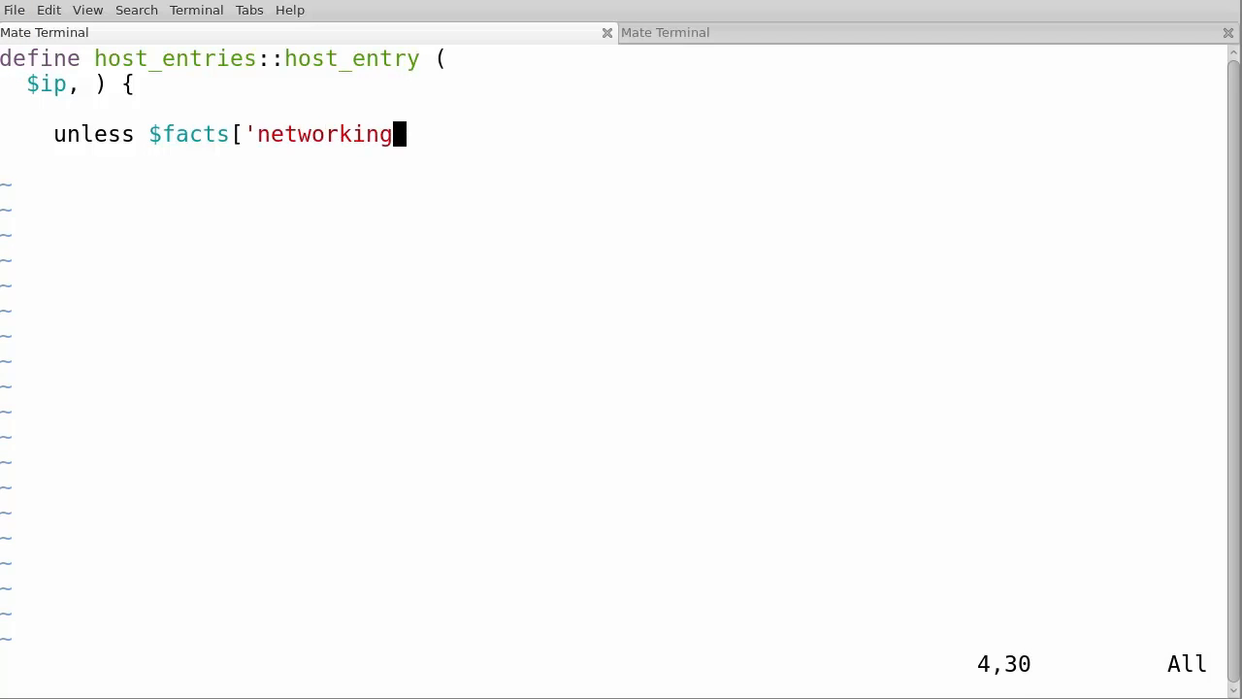
text('])
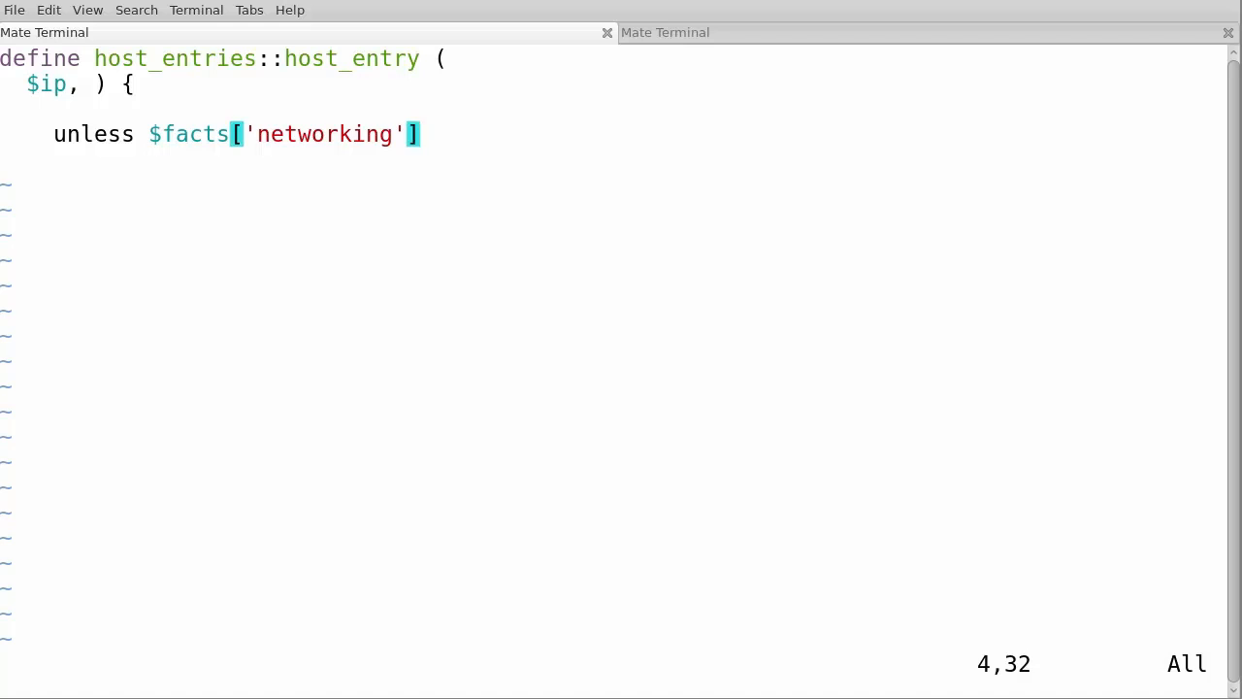
text([')
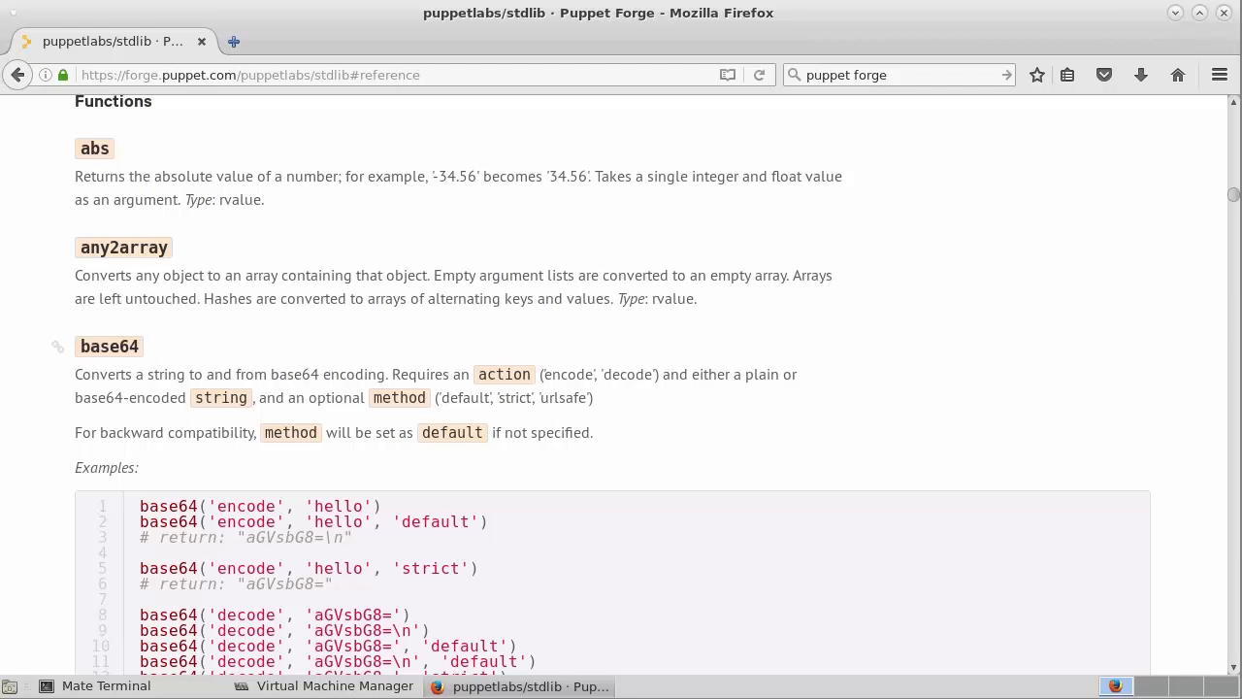
scroll(down, 3)
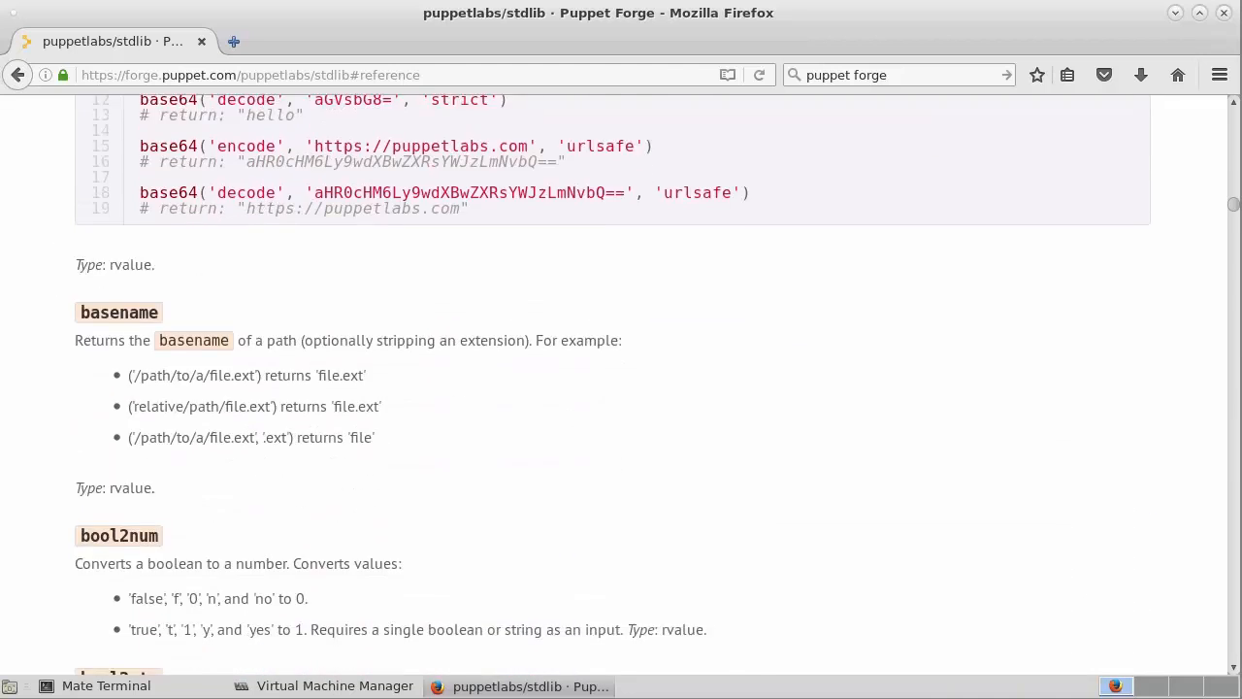
scroll(down, 3)
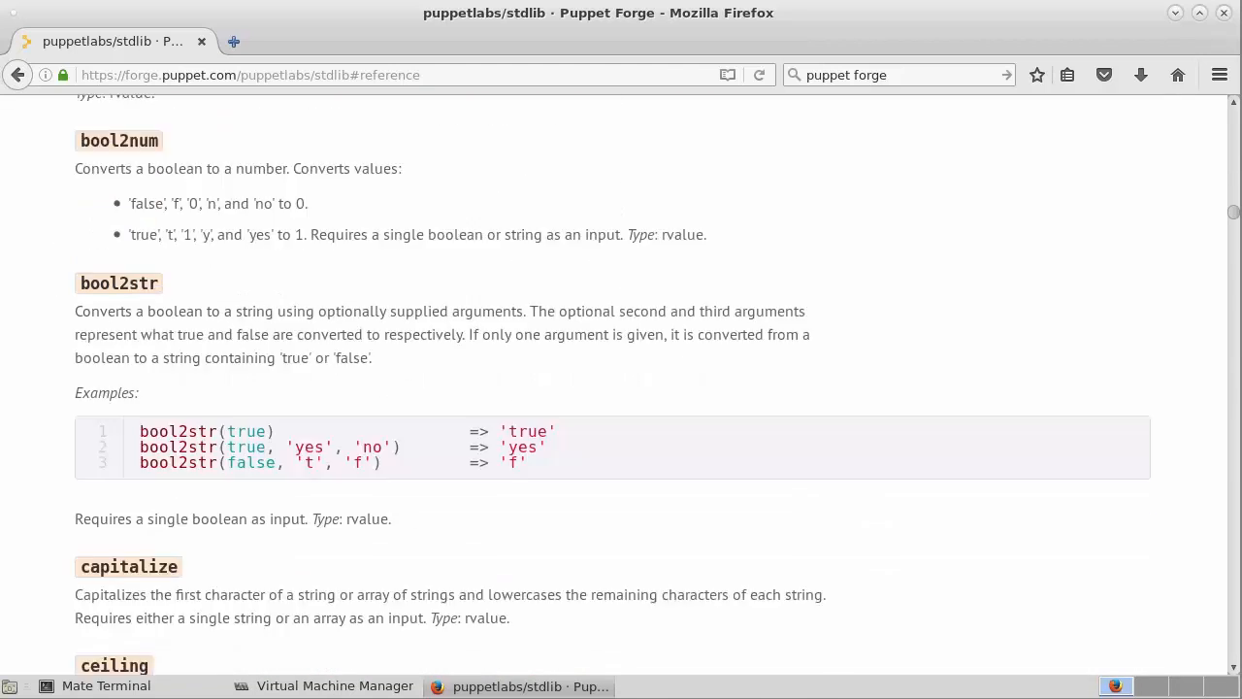
scroll(down, 3)
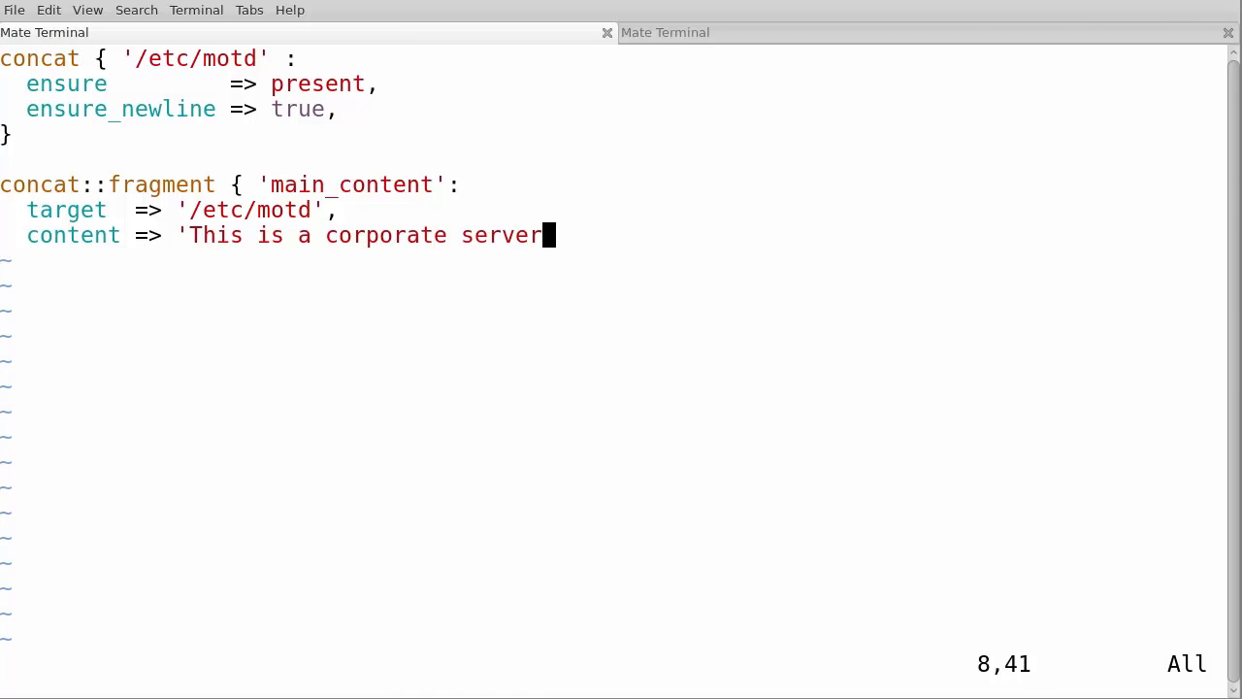
text(- auh)
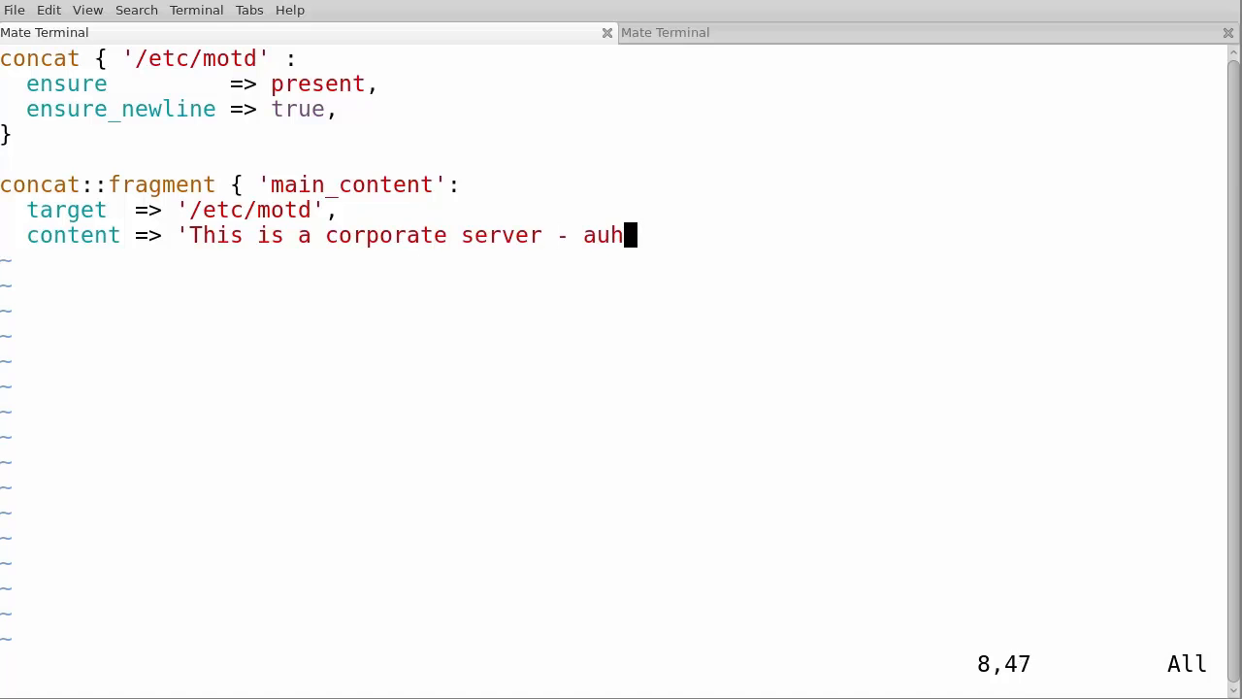